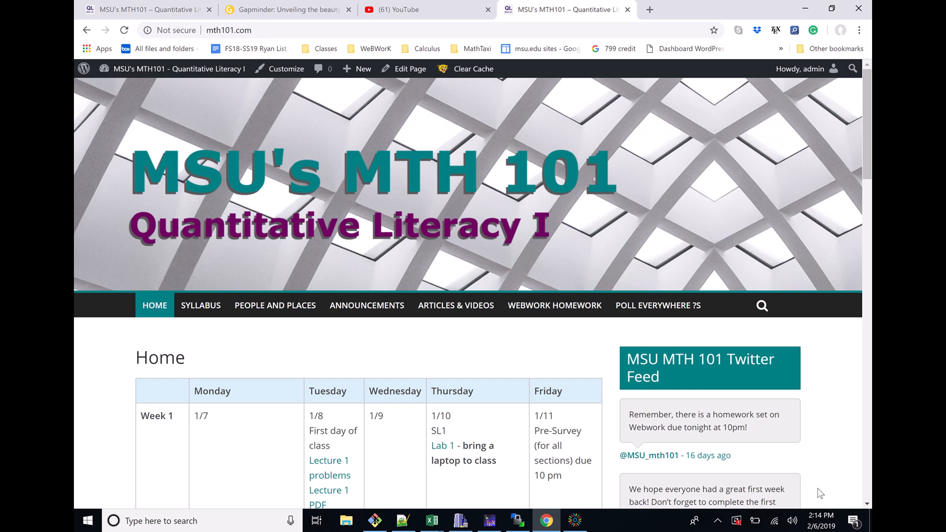
Bring up the Lab 4 rankings-metrics PDF, 'MTH 101 Lab 4: Rankings, Part 1'
left_click(628, 9)
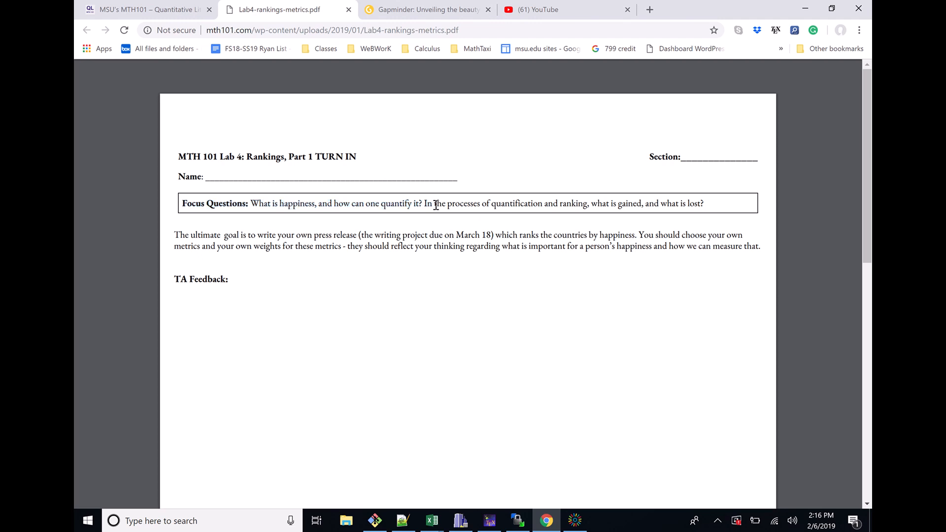
Scroll past TA Feedback to the blank metrics table on page 2
scroll("down", 3)
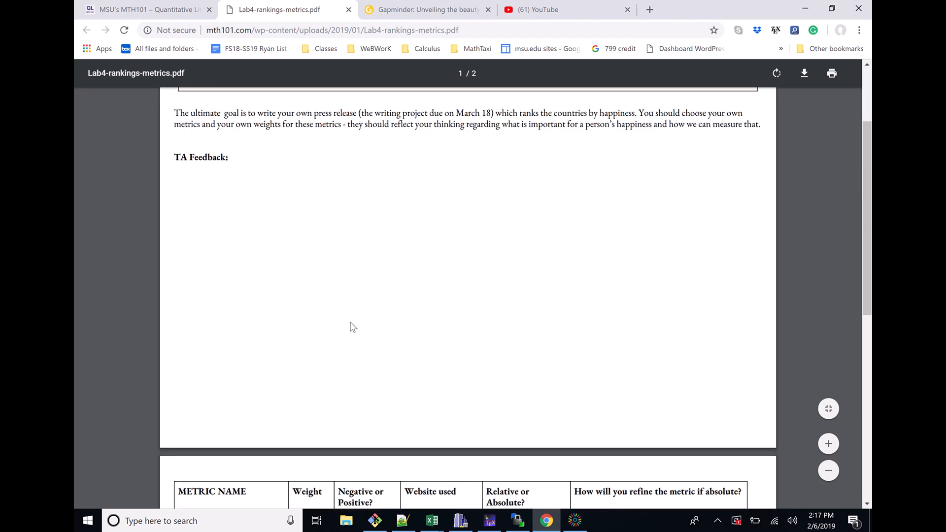
scroll("down", 3)
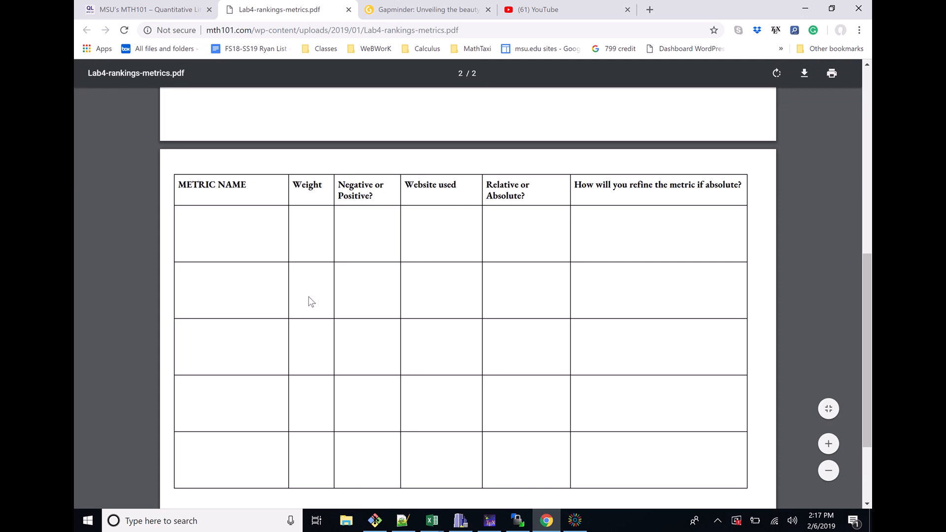
mouse_move(228, 248)
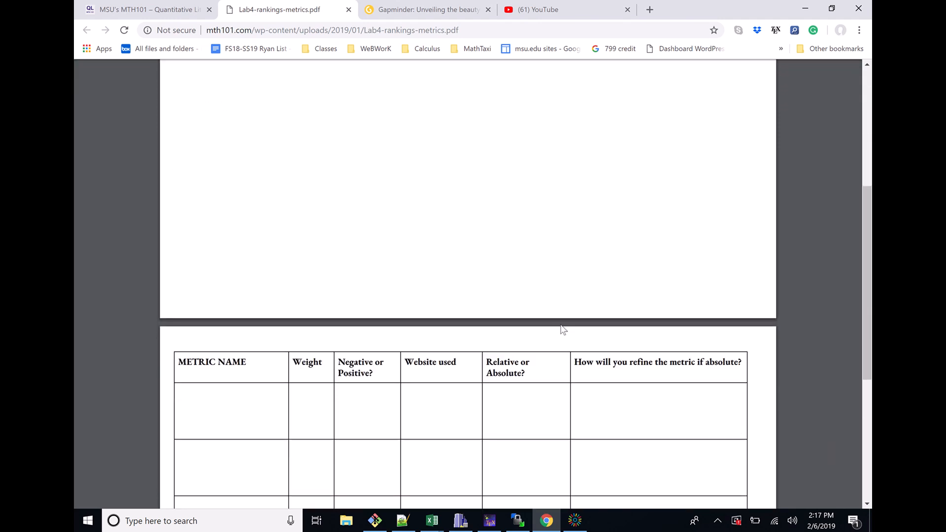
Return to the MTH 101 site tab at the Week 4 schedule row
scroll("down", 3)
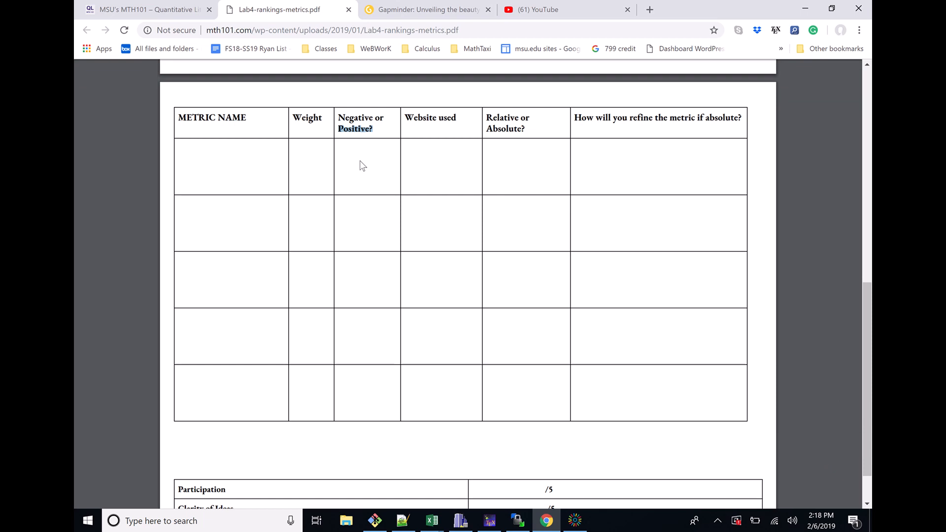
left_click(148, 9)
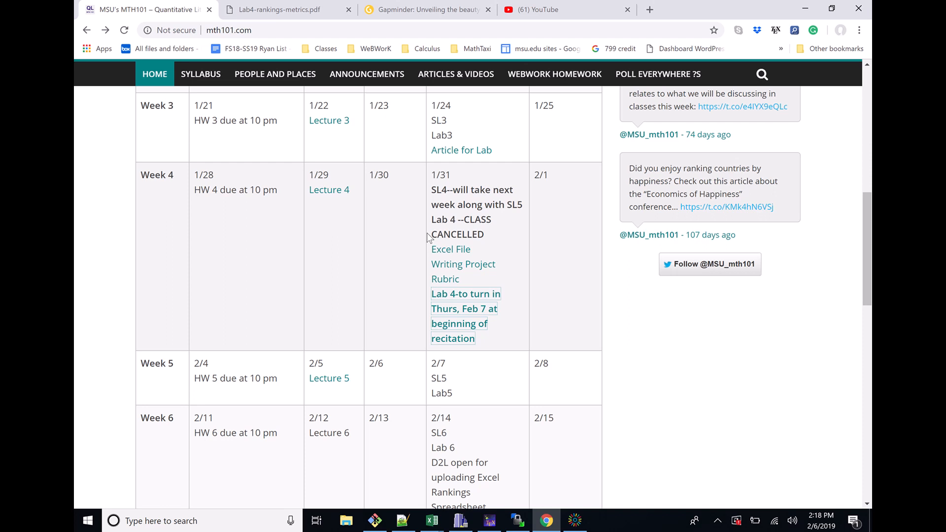
scroll("up", 3)
type("metric")
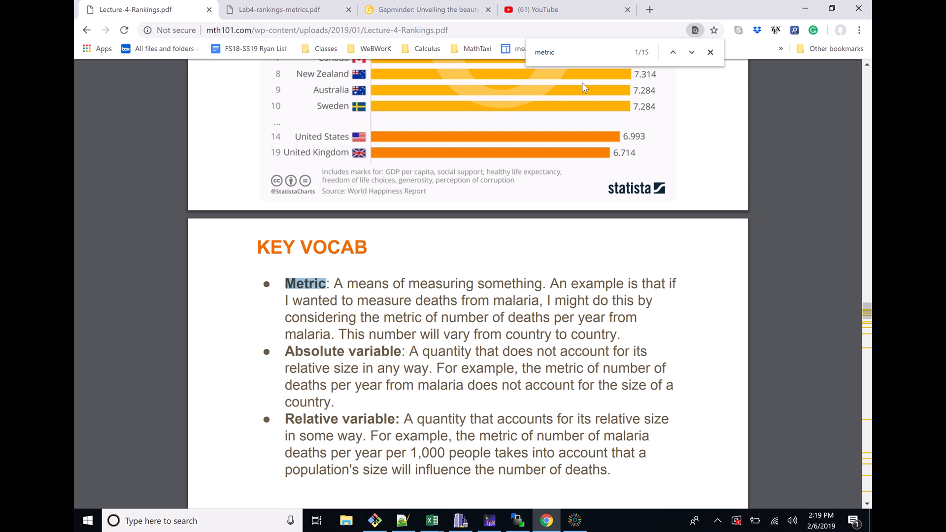
left_click(860, 31)
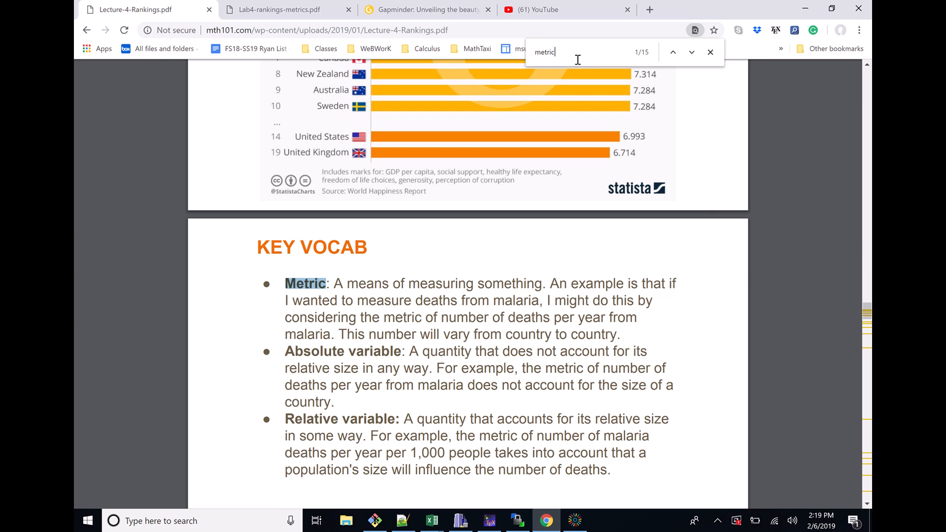
mouse_move(643, 62)
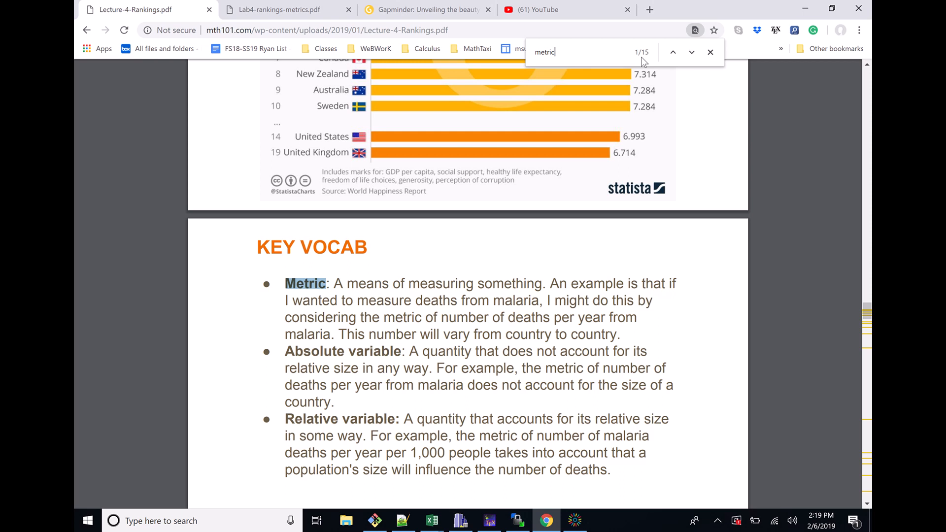
scroll("down", 3)
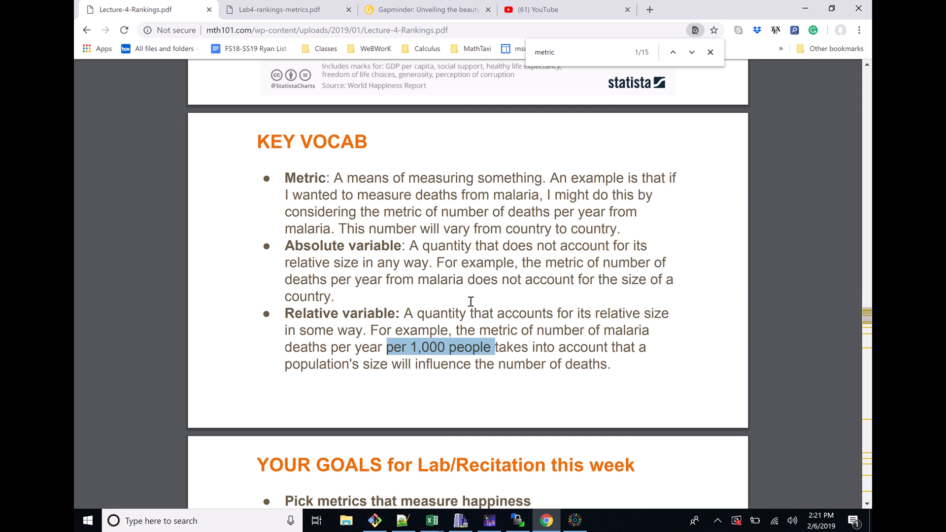
scroll("down", 3)
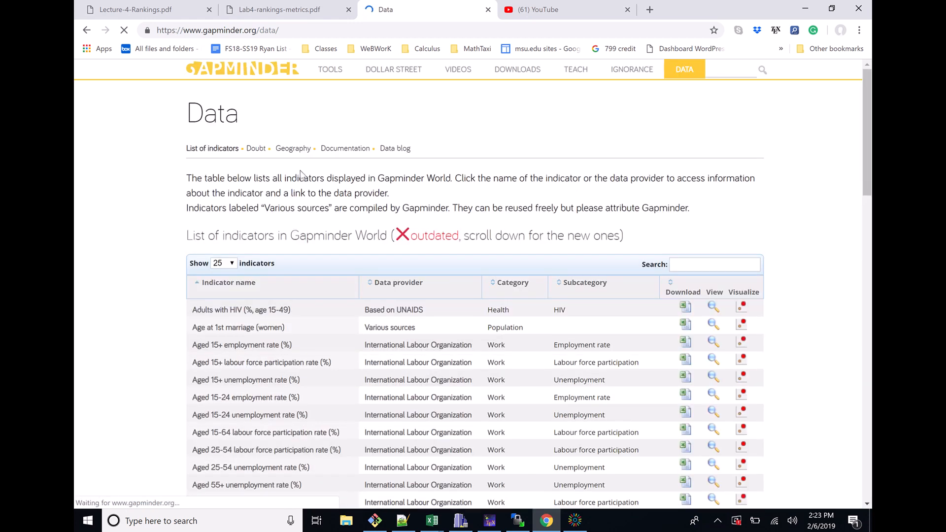
Scroll Gapminder's indicator table from HIV rates down to agriculture and aid entries
scroll("down", 3)
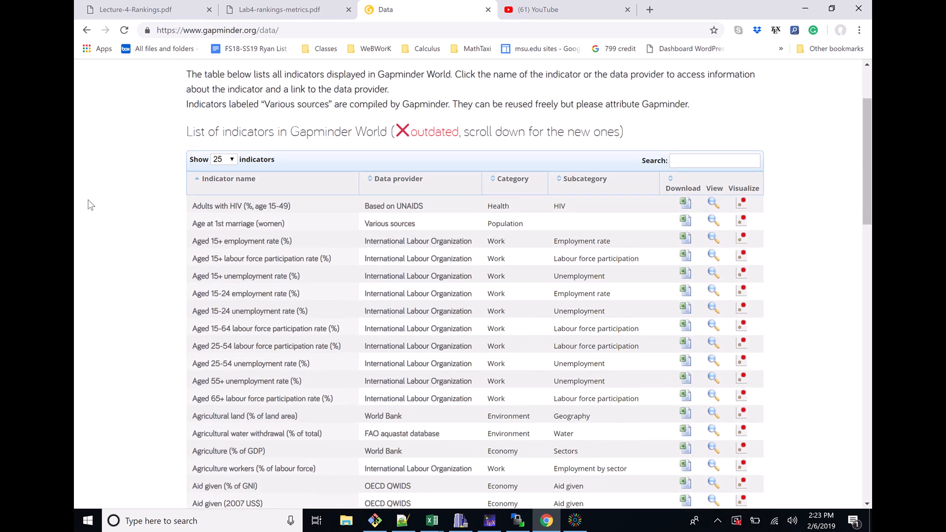
scroll("down", 3)
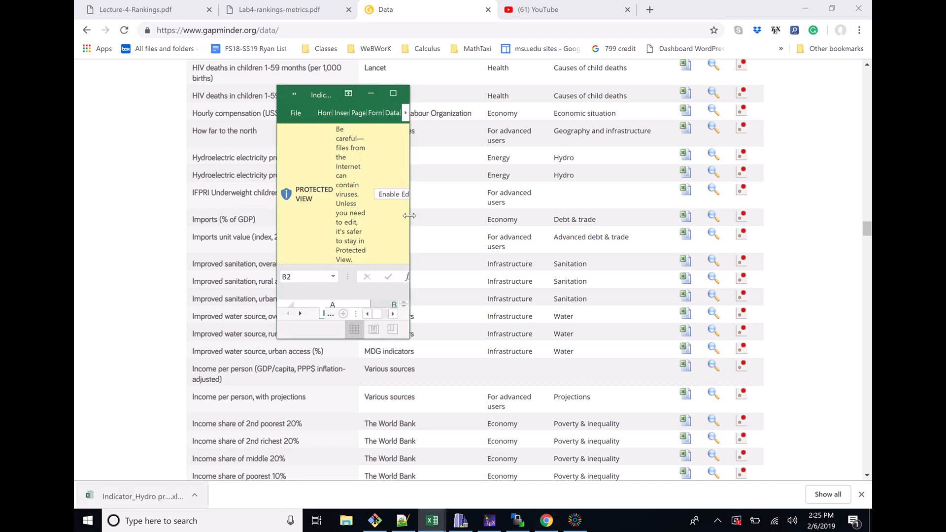
Switch to the Lecture 4 Rankings PDF at the Key Vocab definitions
left_click(139, 9)
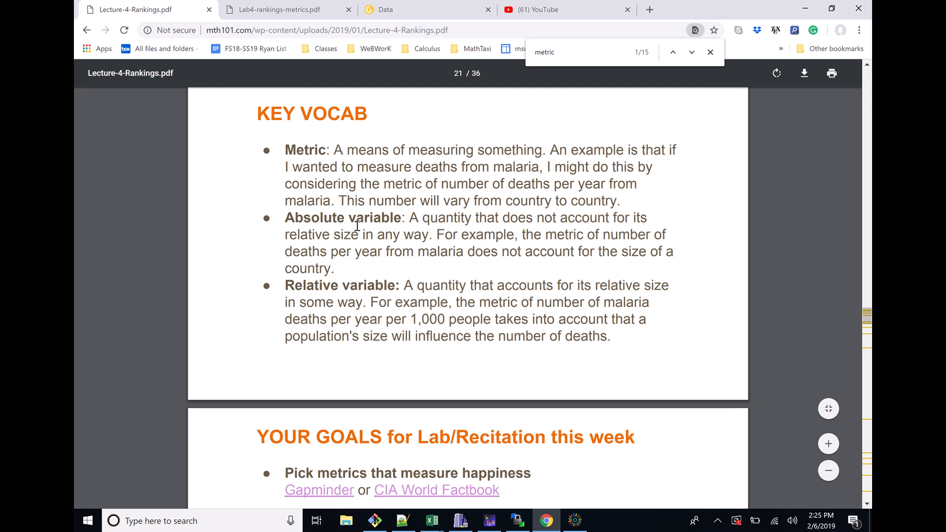
Bring the Lecture-4-Rankings.pdf tab forward at its Announcements first page
left_click(275, 9)
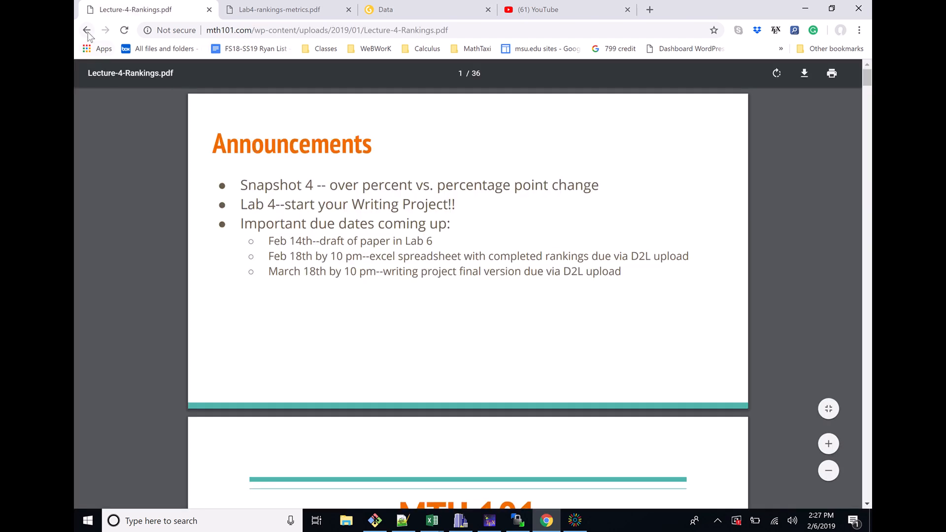
Go back to the mth101.com home page schedule at the Week 4 row
left_click(87, 31)
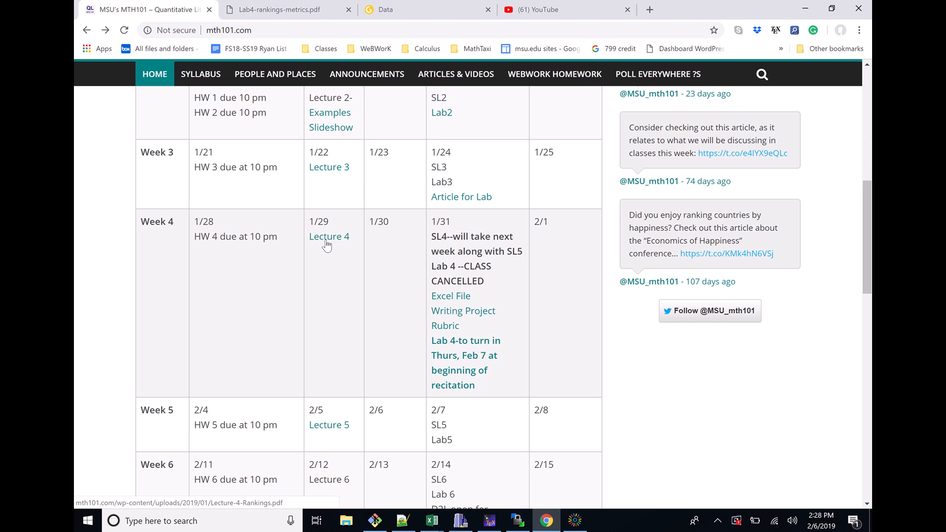